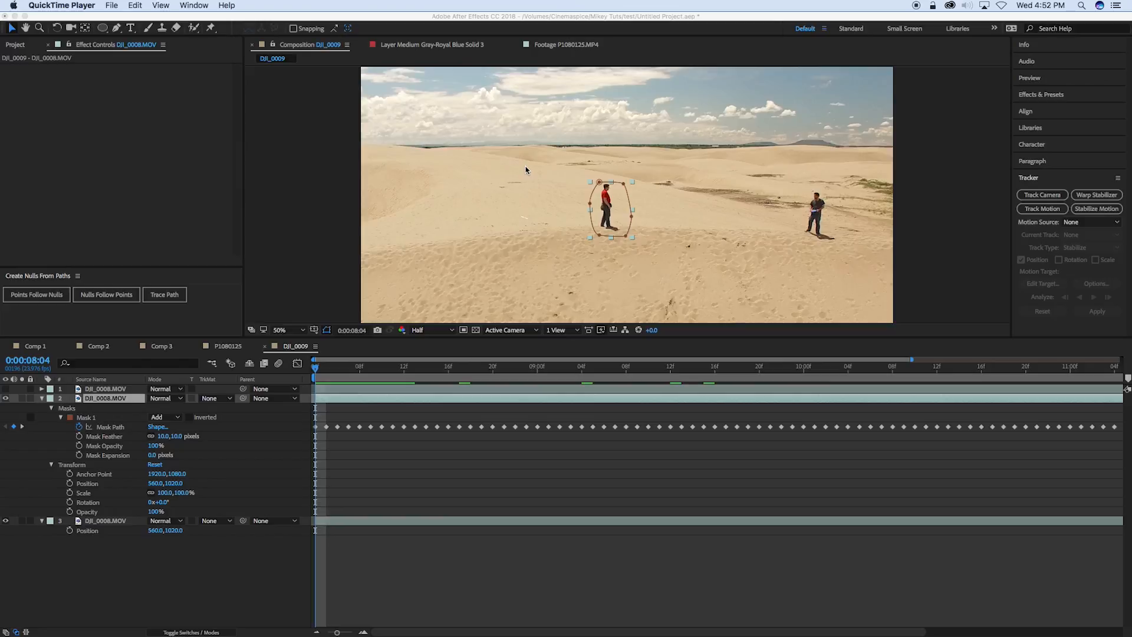
mouse_move(622, 225)
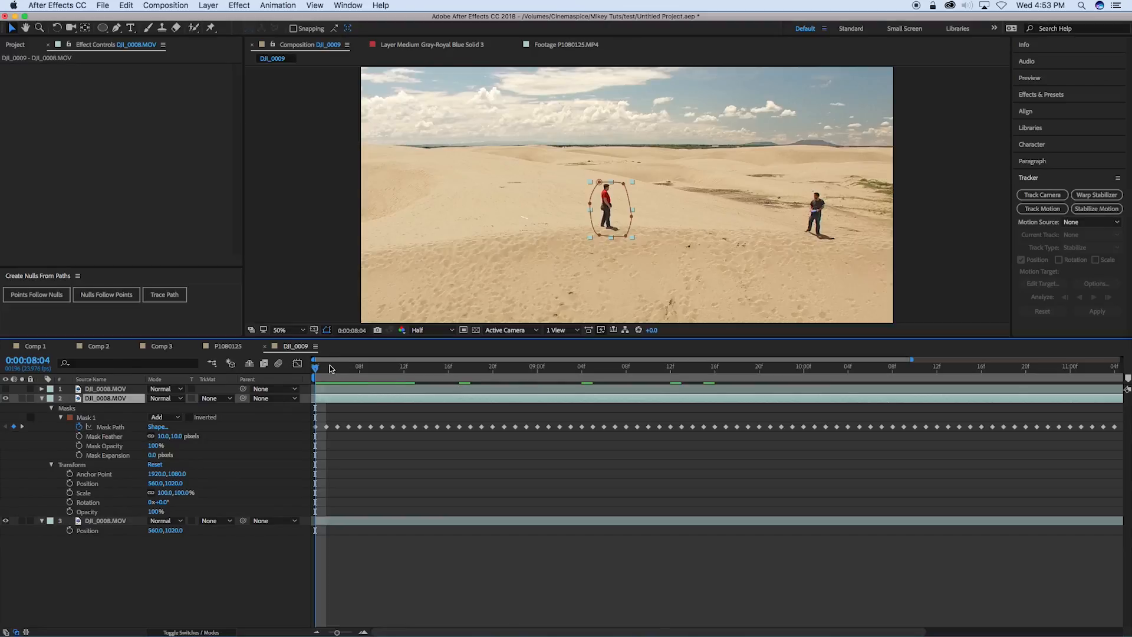
Enter 960, 540 for the Mask Position Offset point and reveal layer 1's mask path expression.
click(603, 382)
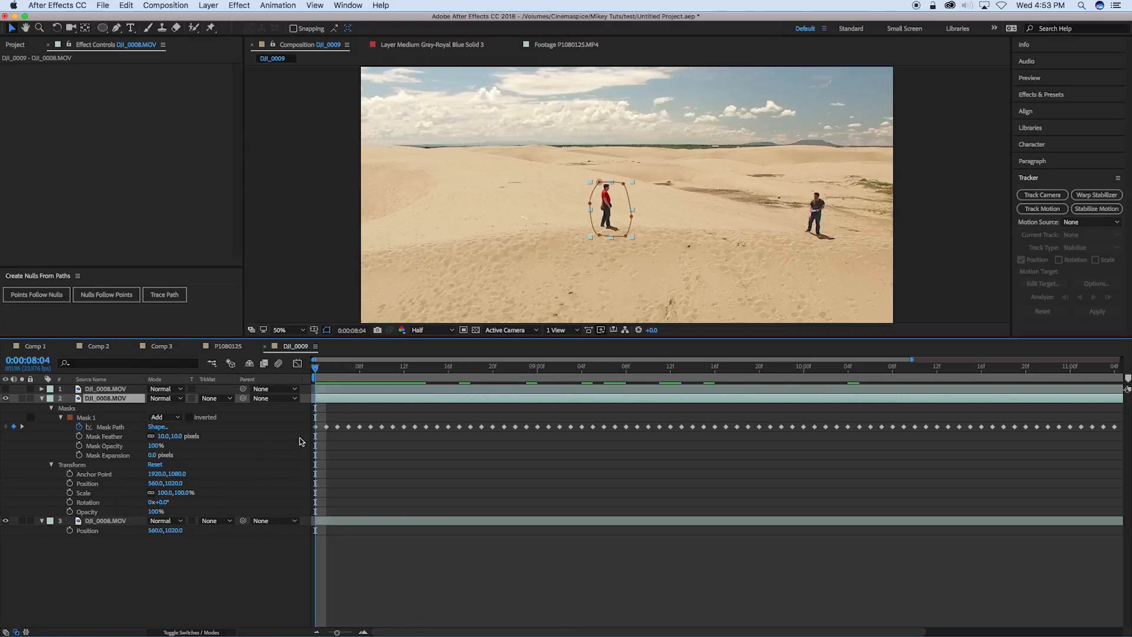
mouse_move(116, 435)
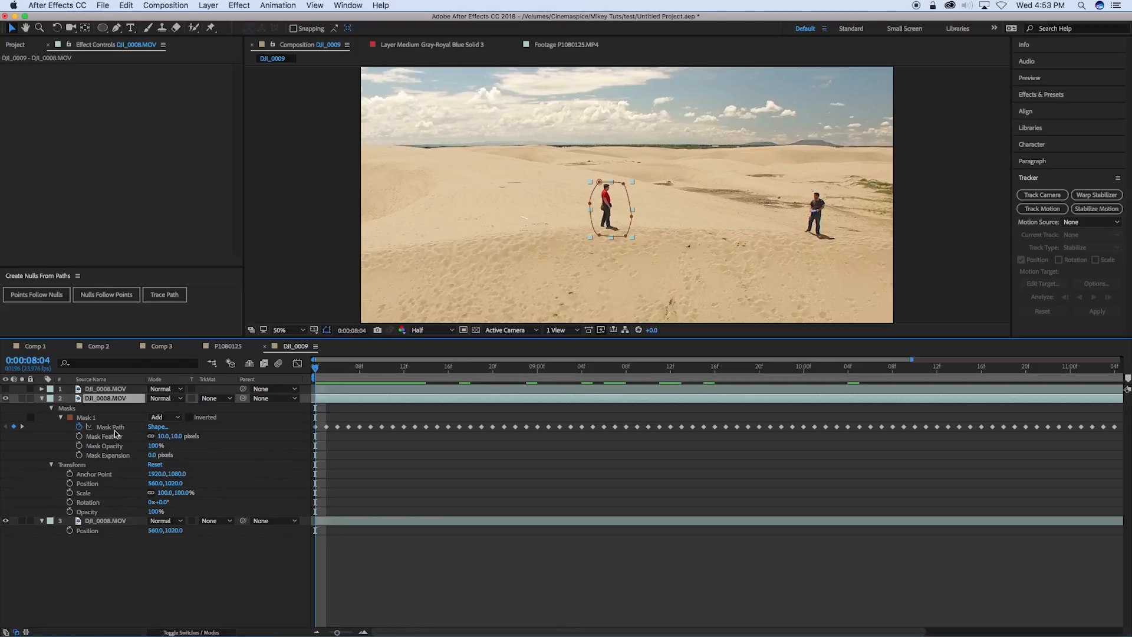
mouse_move(354, 391)
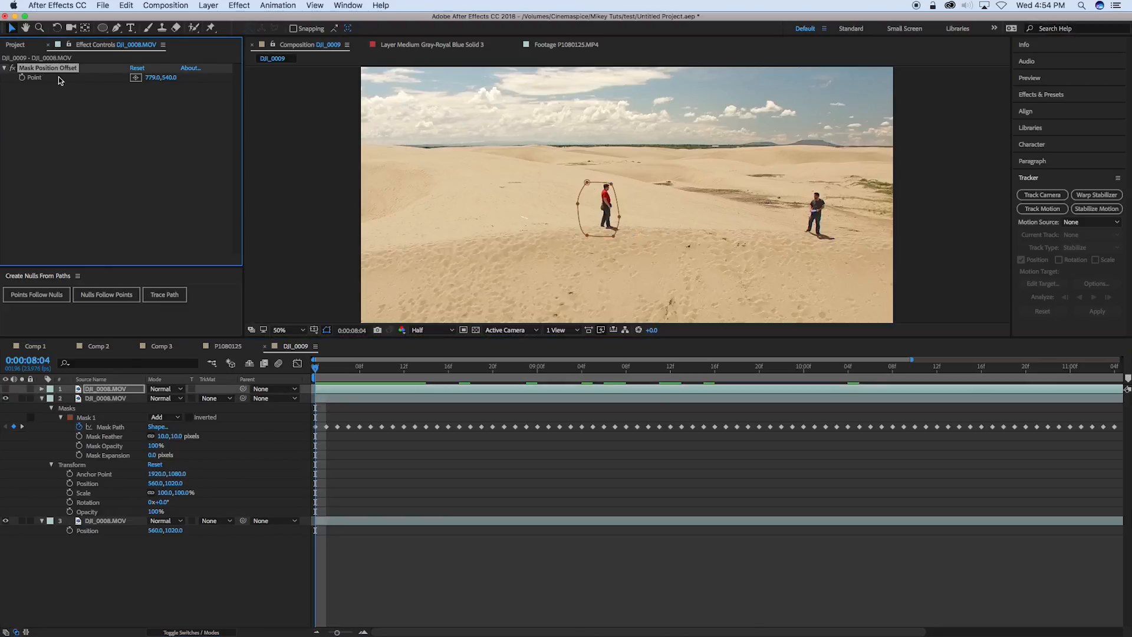
click(109, 398)
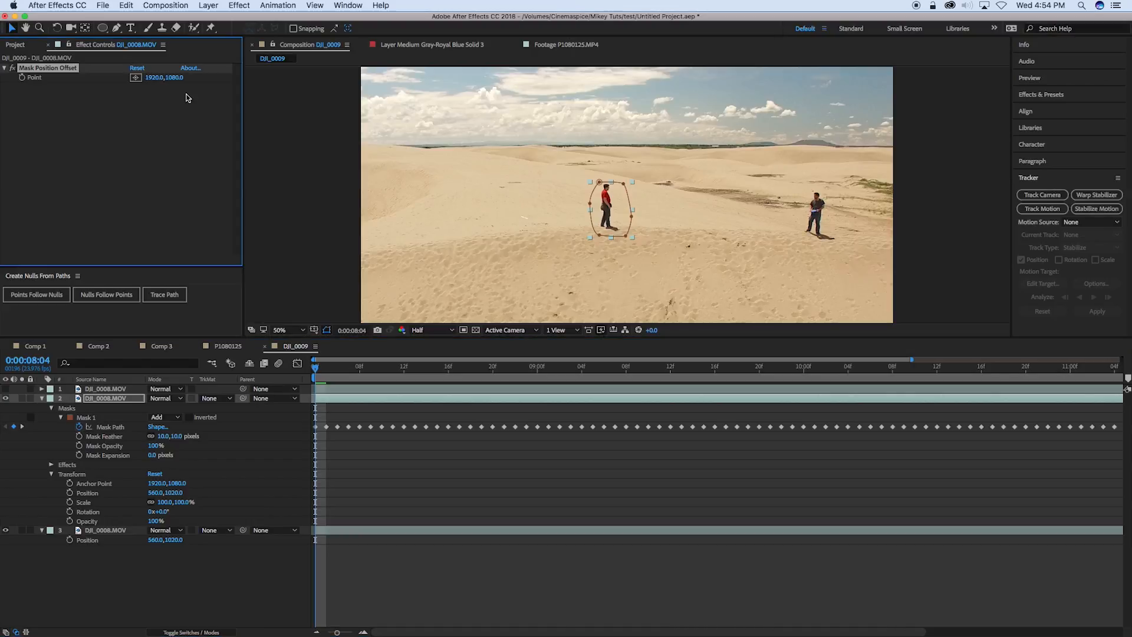
click(155, 77)
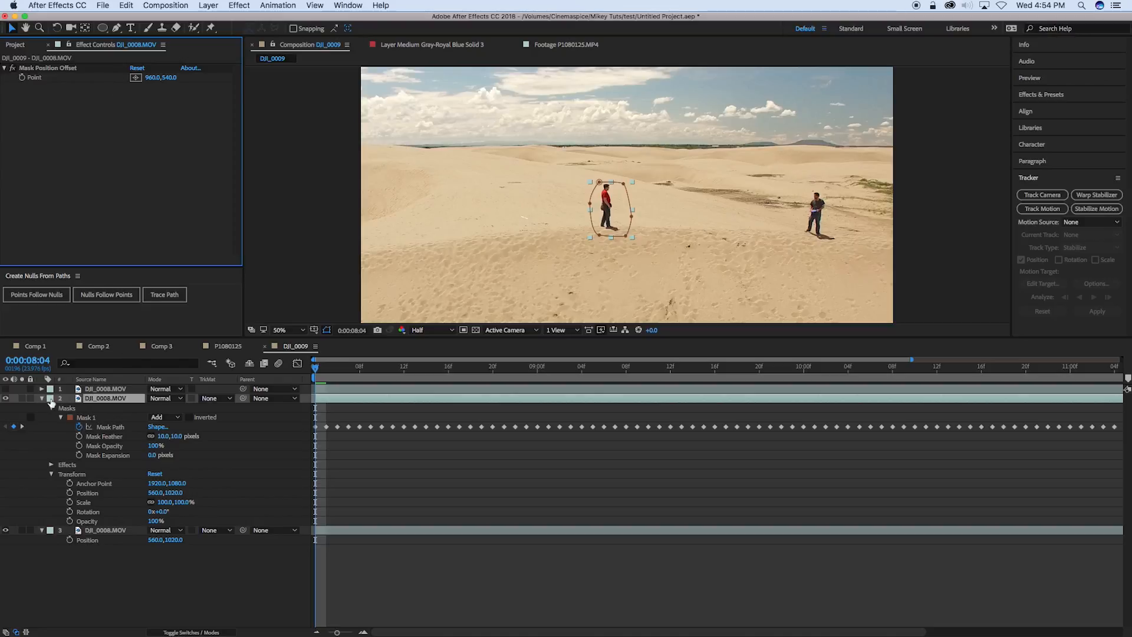
click(41, 389)
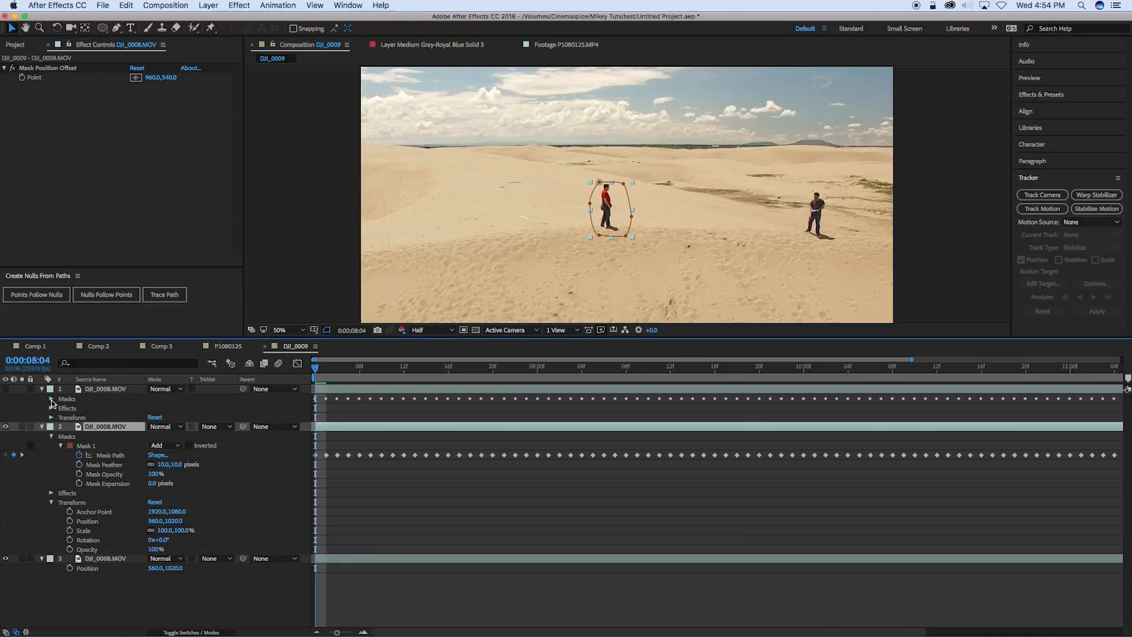
click(51, 398)
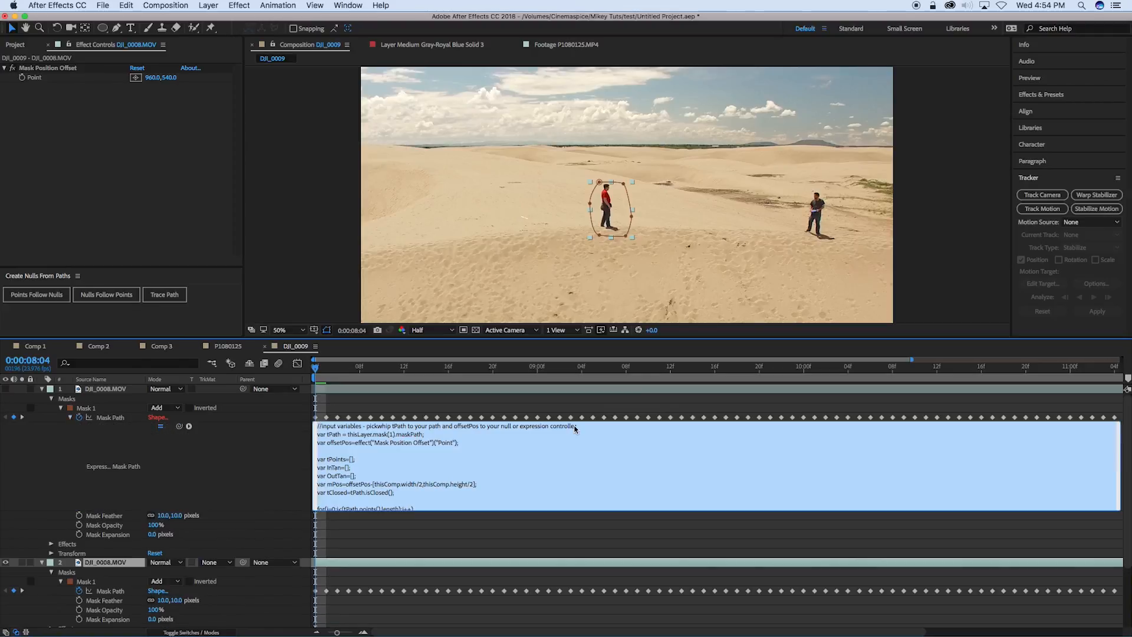
mouse_move(55, 386)
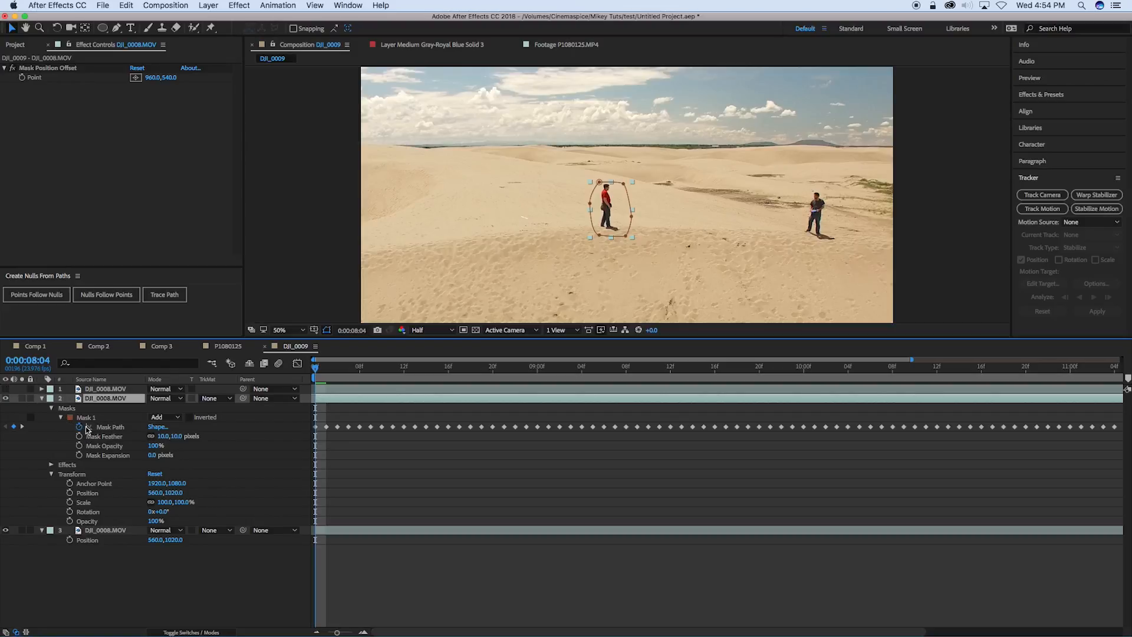
Add the createPath mask-offset expression to layer 2's Mask Path via its stopwatch.
click(79, 427)
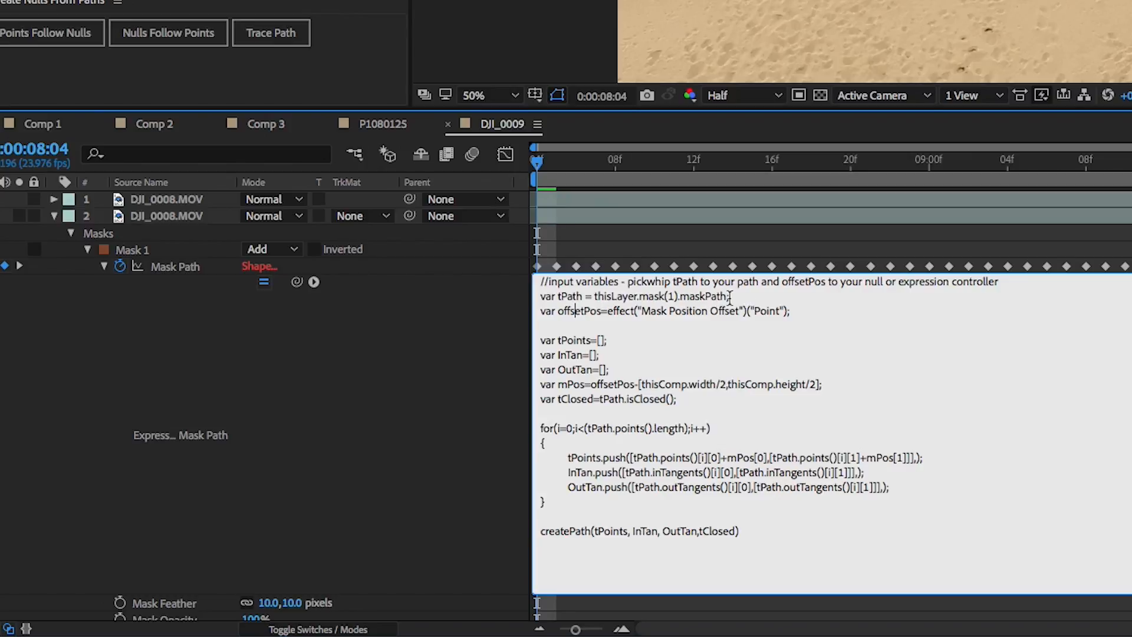
Replace thisLayer.mask(1) with mask("Mask 1") in layer 2's mask path expression.
drag(591, 296, 728, 296)
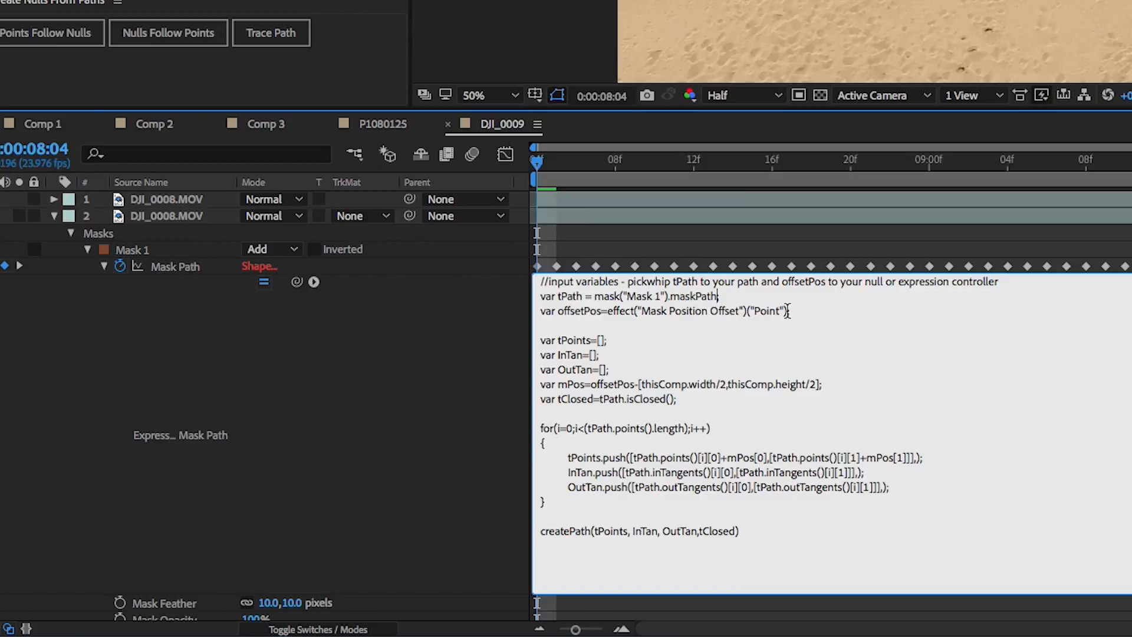
drag(602, 312, 791, 312)
text(;)
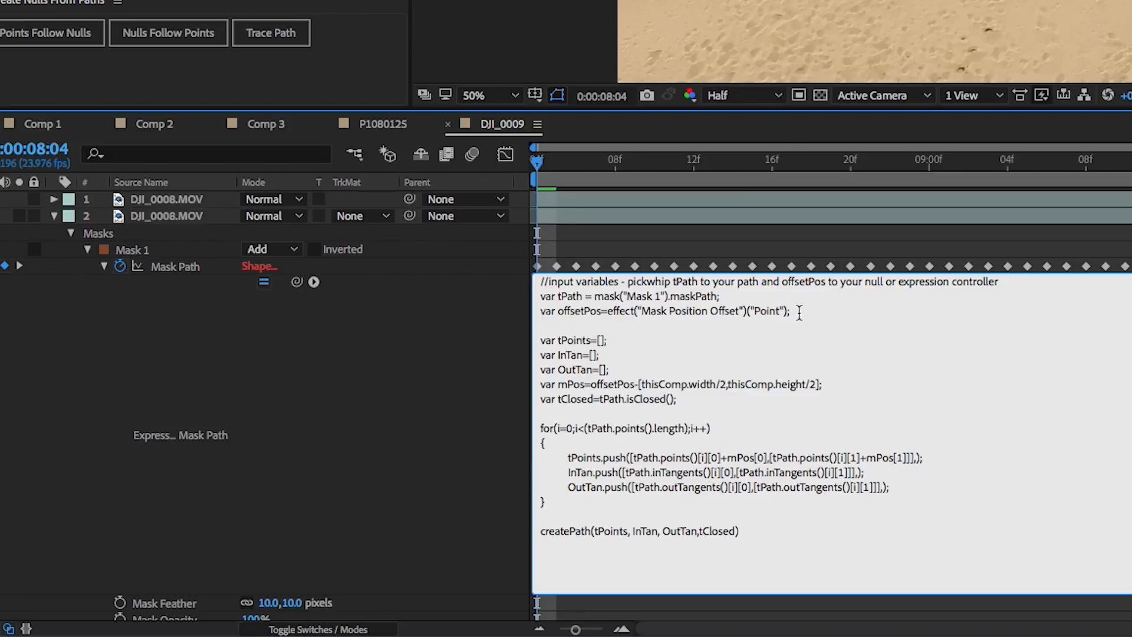
mouse_move(738, 329)
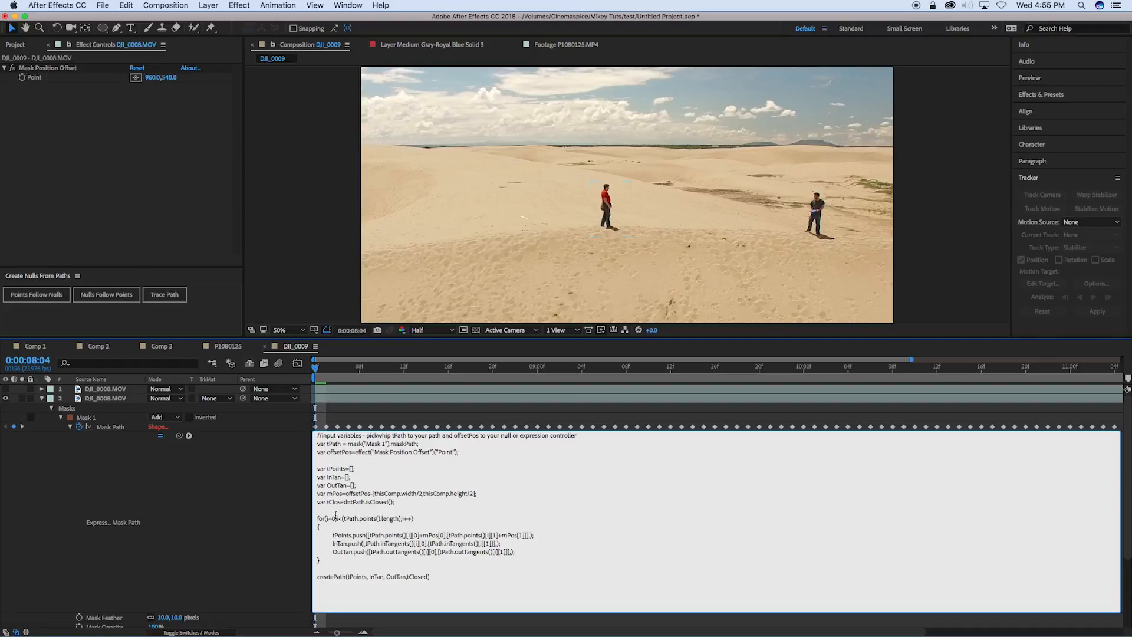
mouse_move(106, 469)
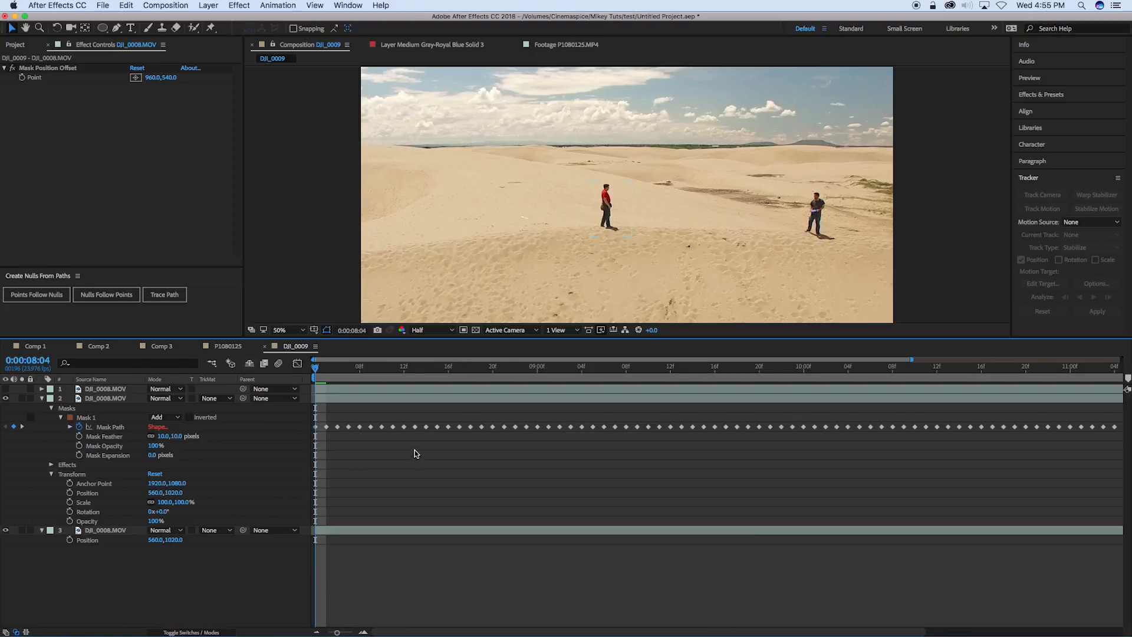
Set the offset point to 824, 540 and scrub the timeline to confirm the mask follows.
click(105, 398)
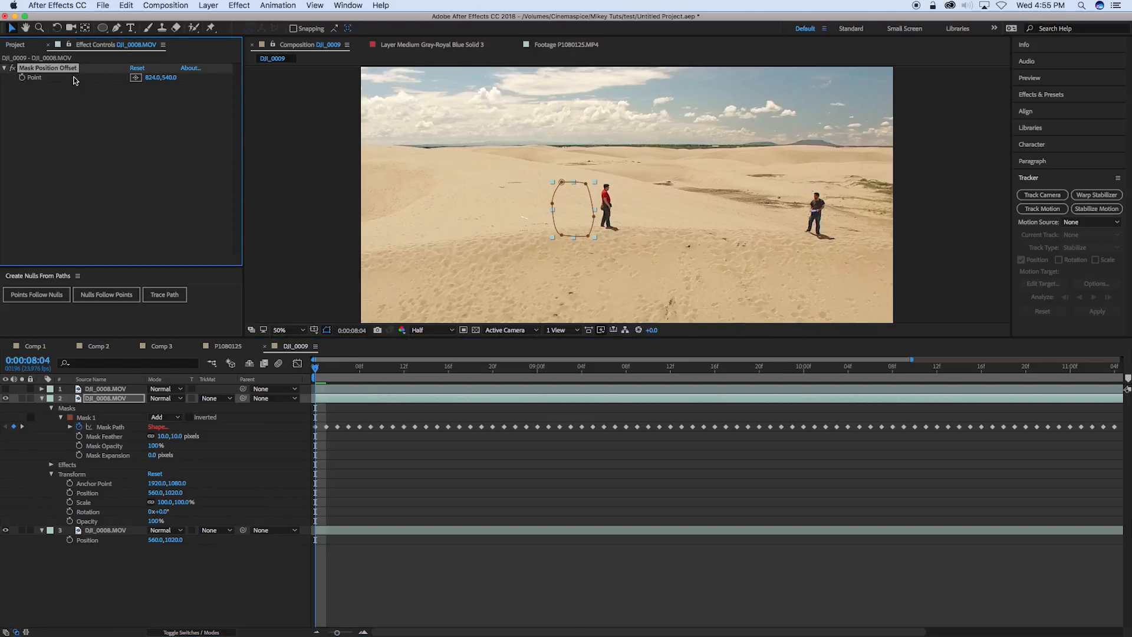
click(348, 367)
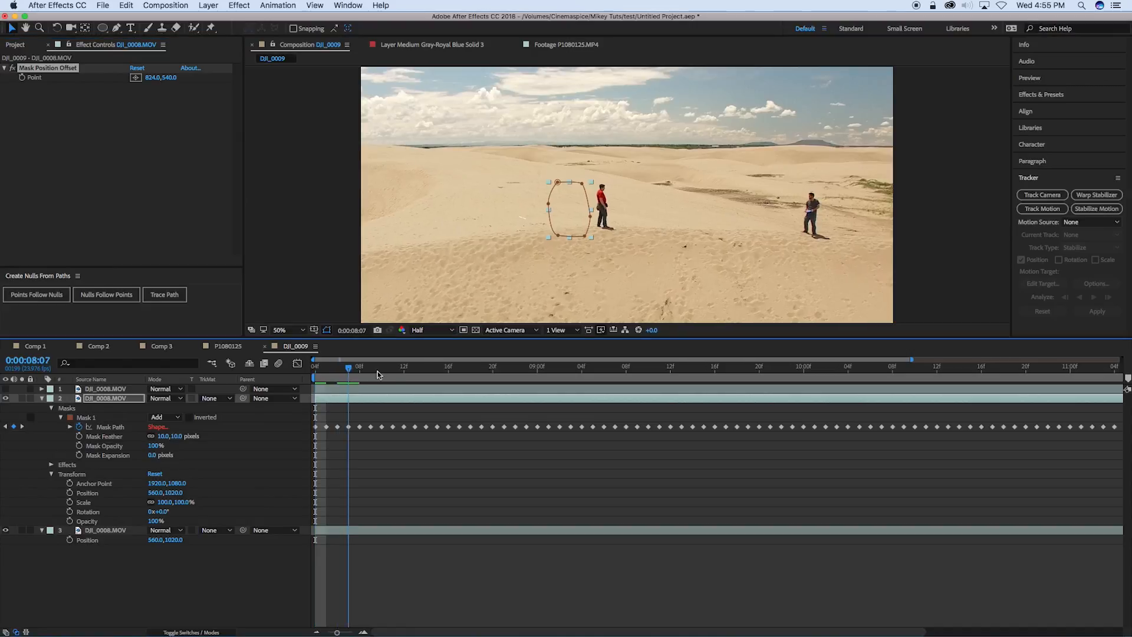
click(693, 382)
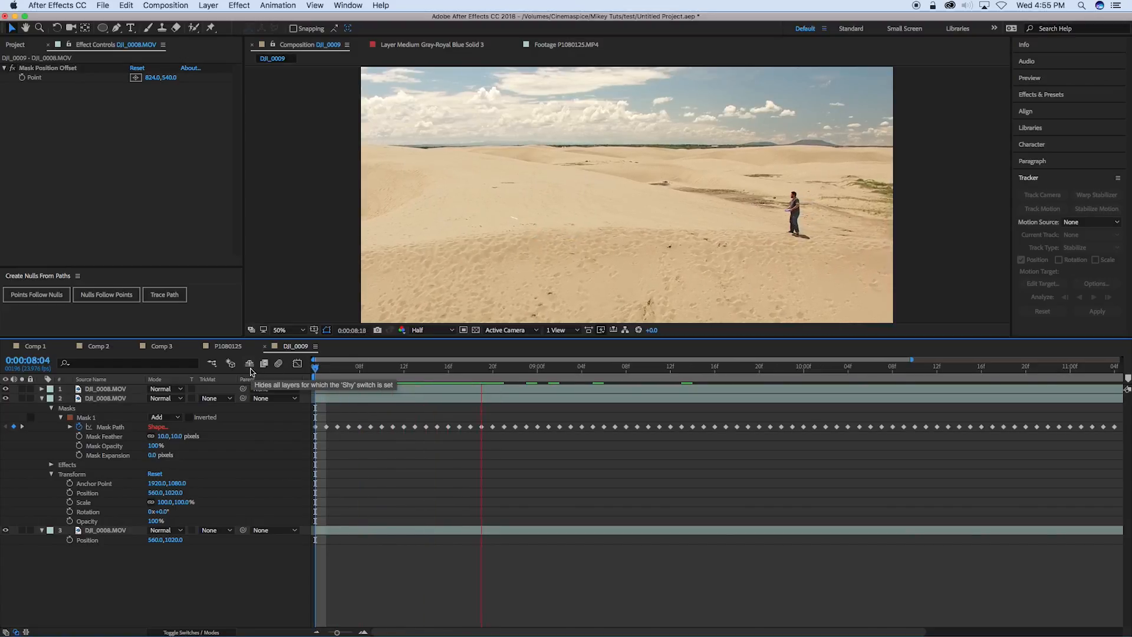
click(638, 367)
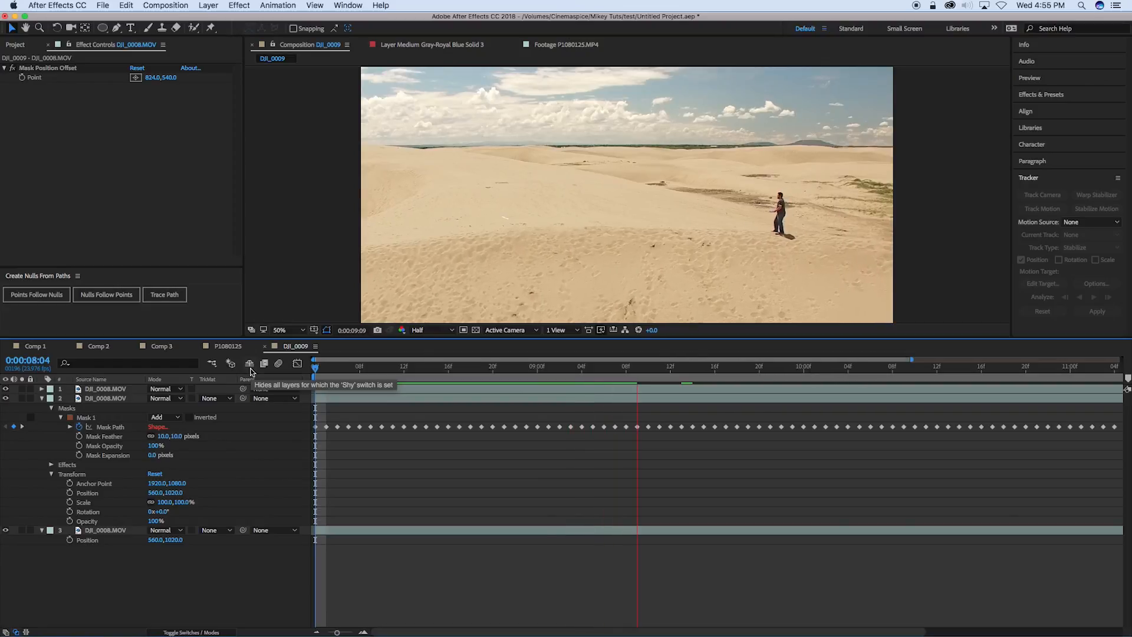
click(749, 366)
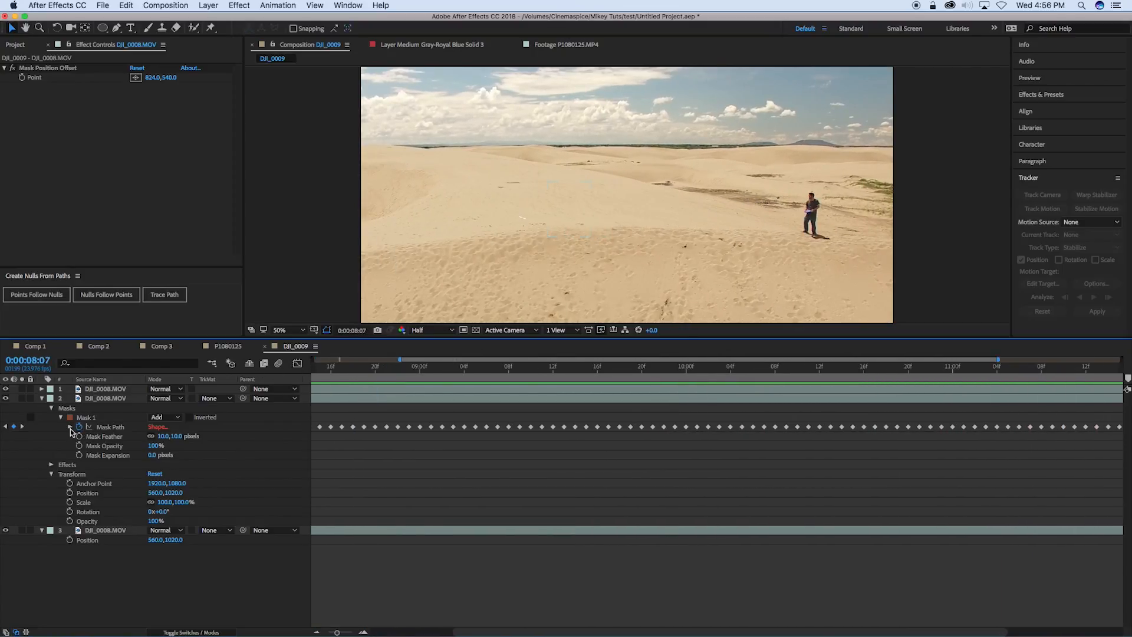
Show layer 2's Mask Path expression and open the Effect menu for Expression Controls.
click(70, 427)
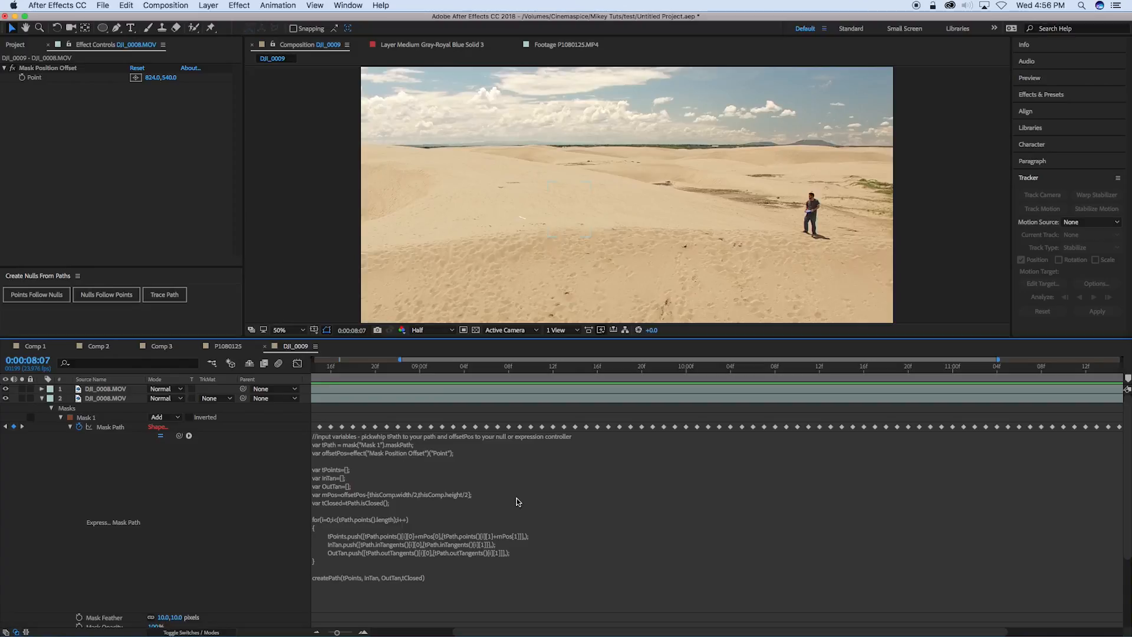
mouse_move(441, 510)
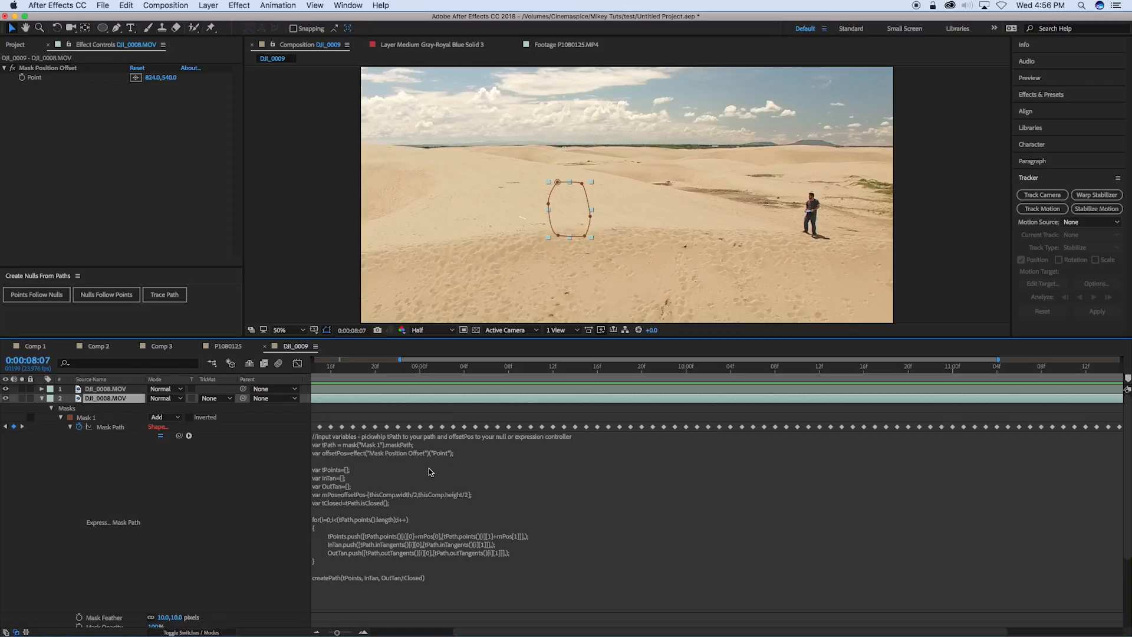
mouse_move(517, 147)
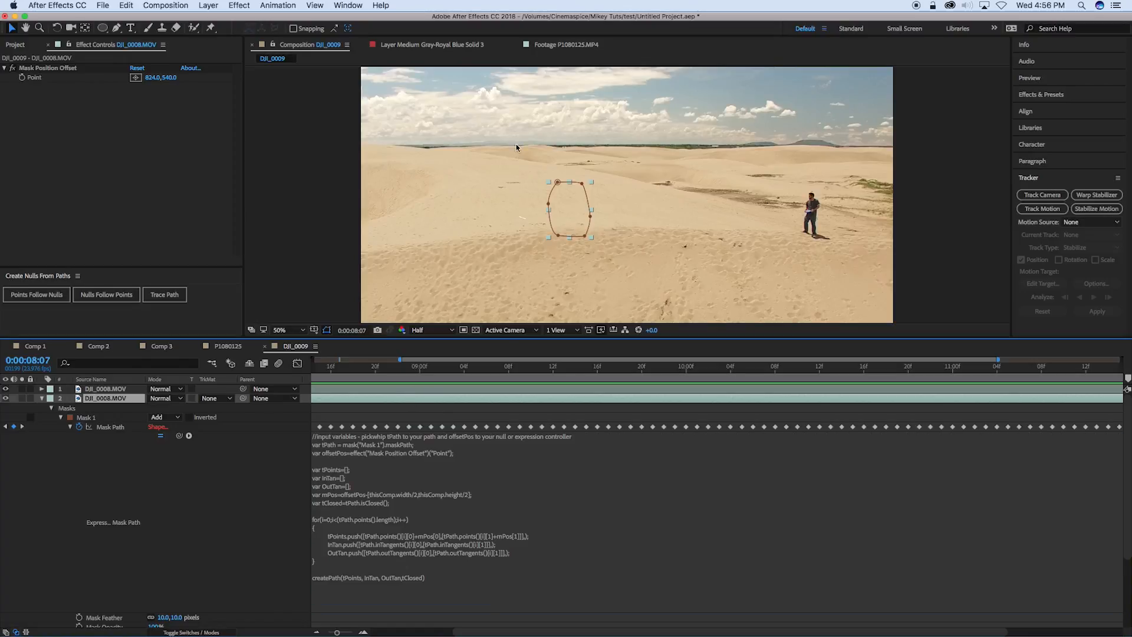
mouse_move(260, 164)
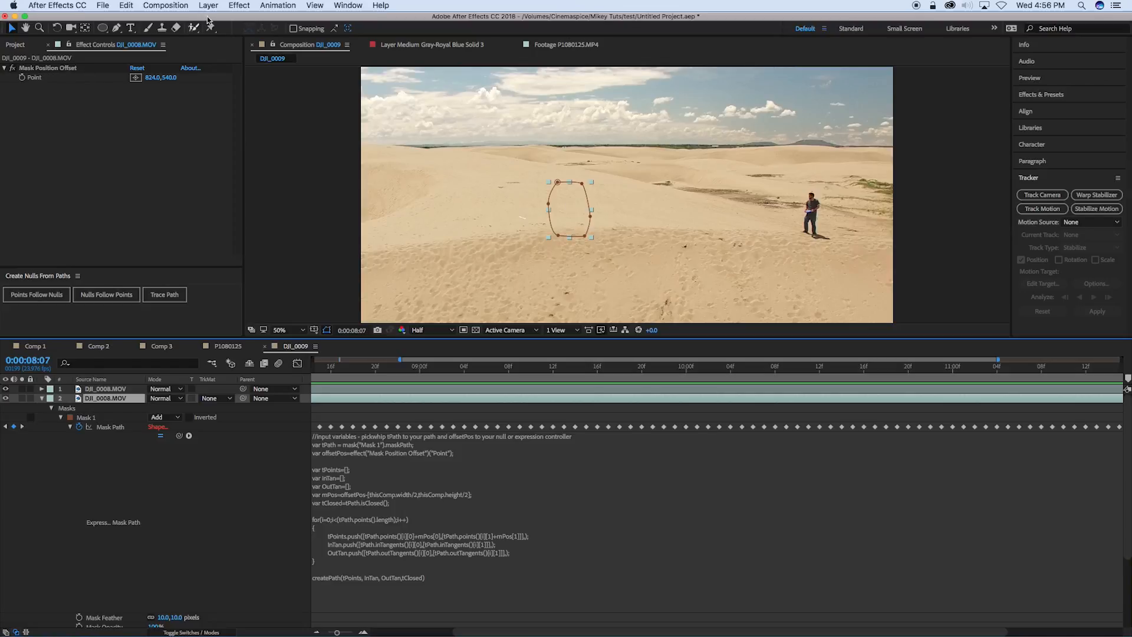
click(239, 5)
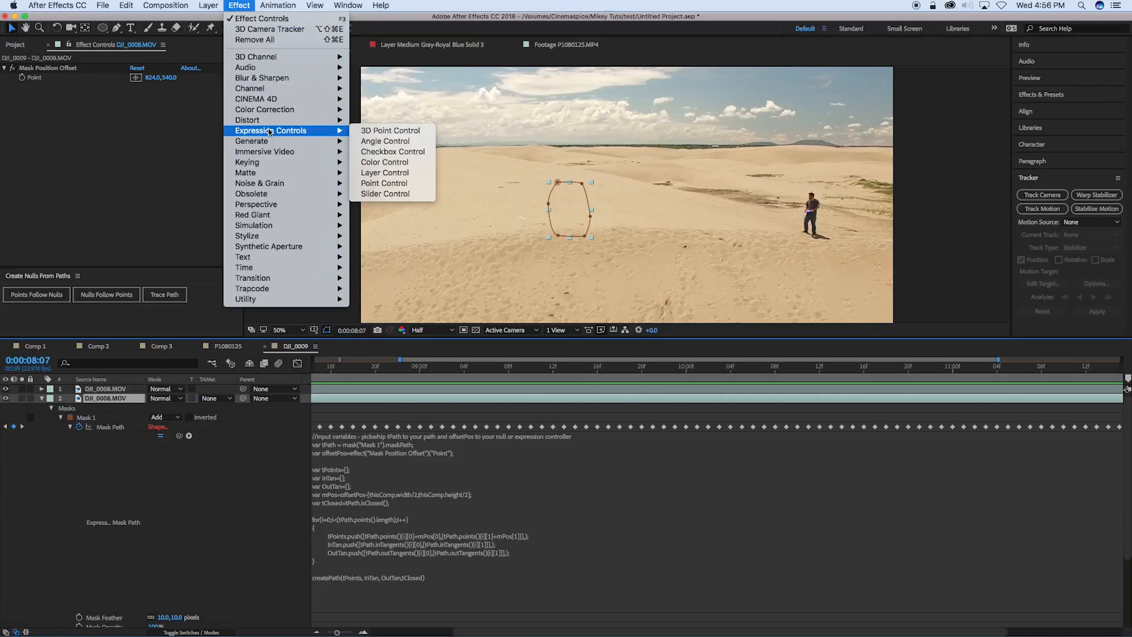
mouse_move(395, 272)
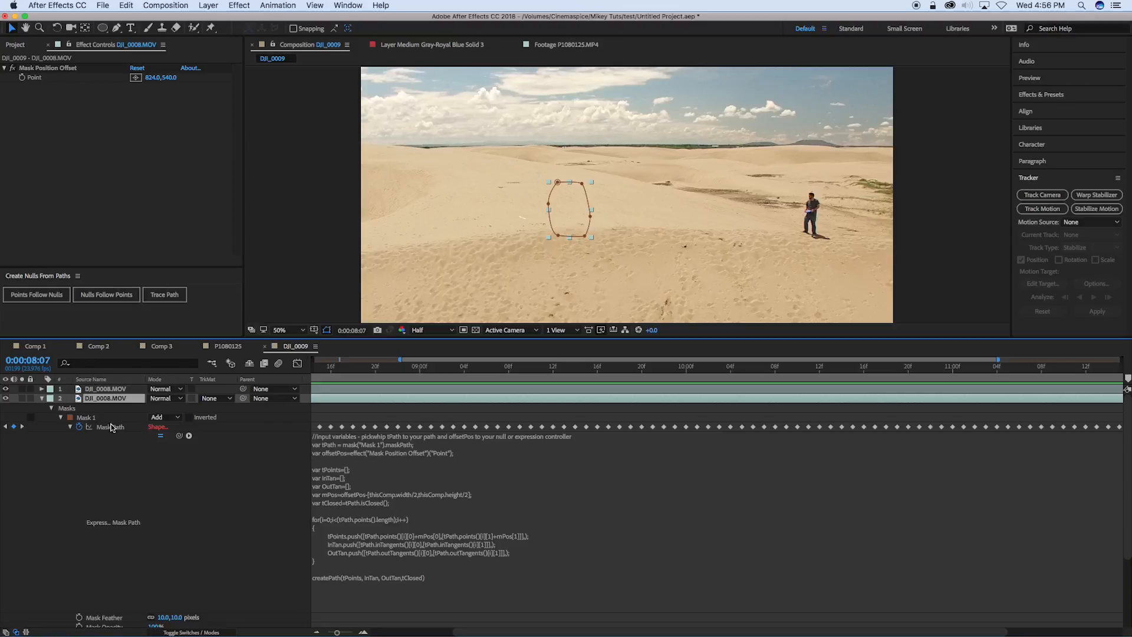
mouse_move(331, 460)
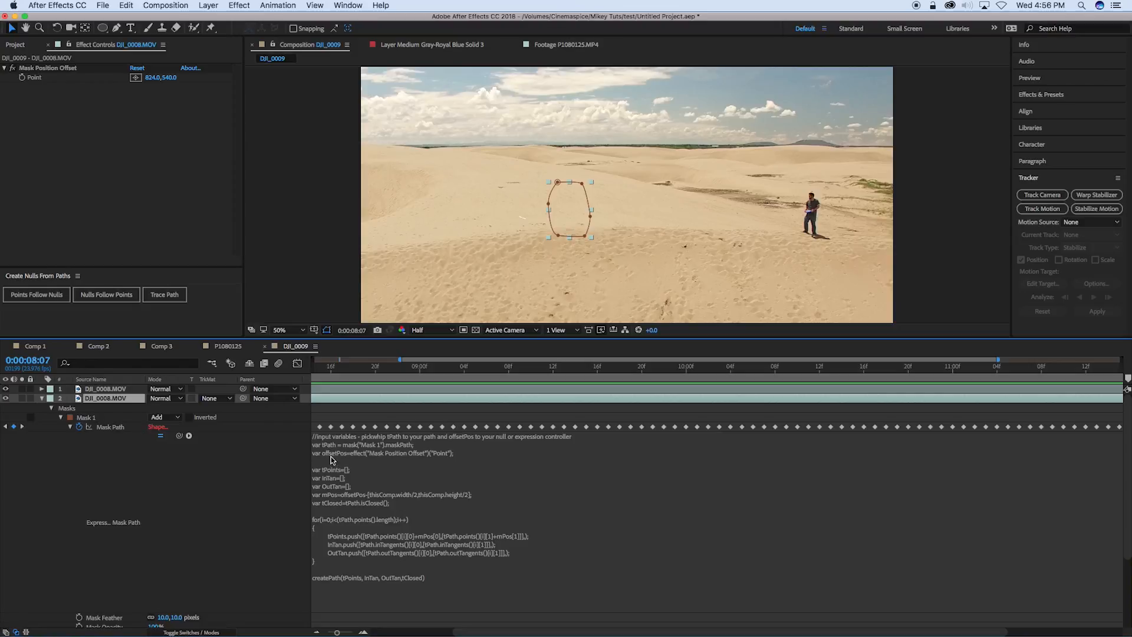
mouse_move(351, 461)
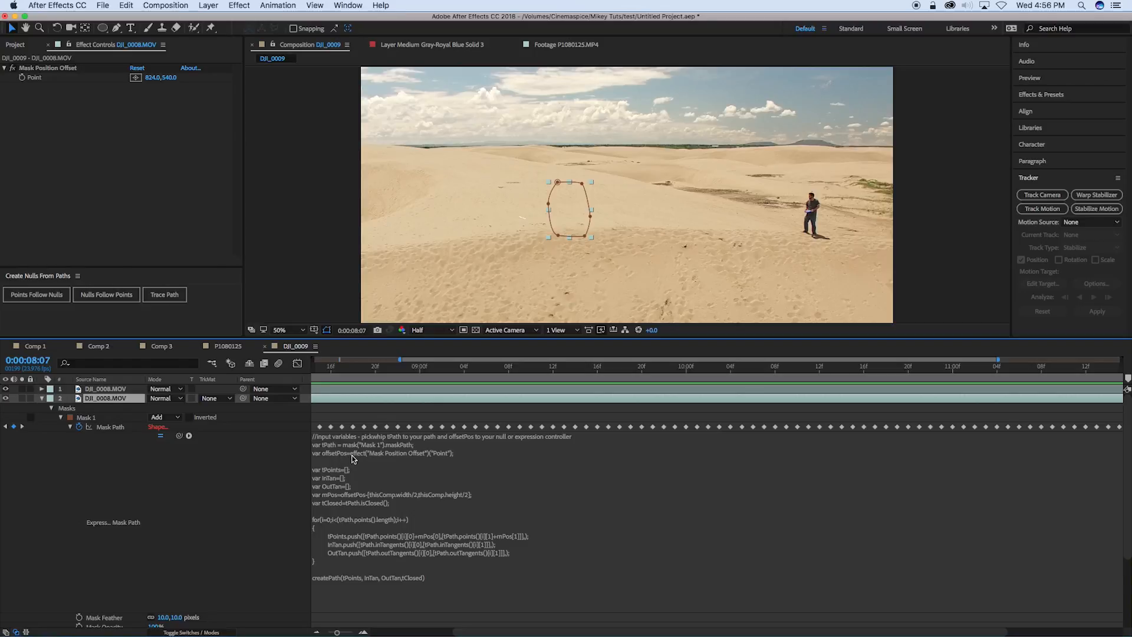
mouse_move(53, 81)
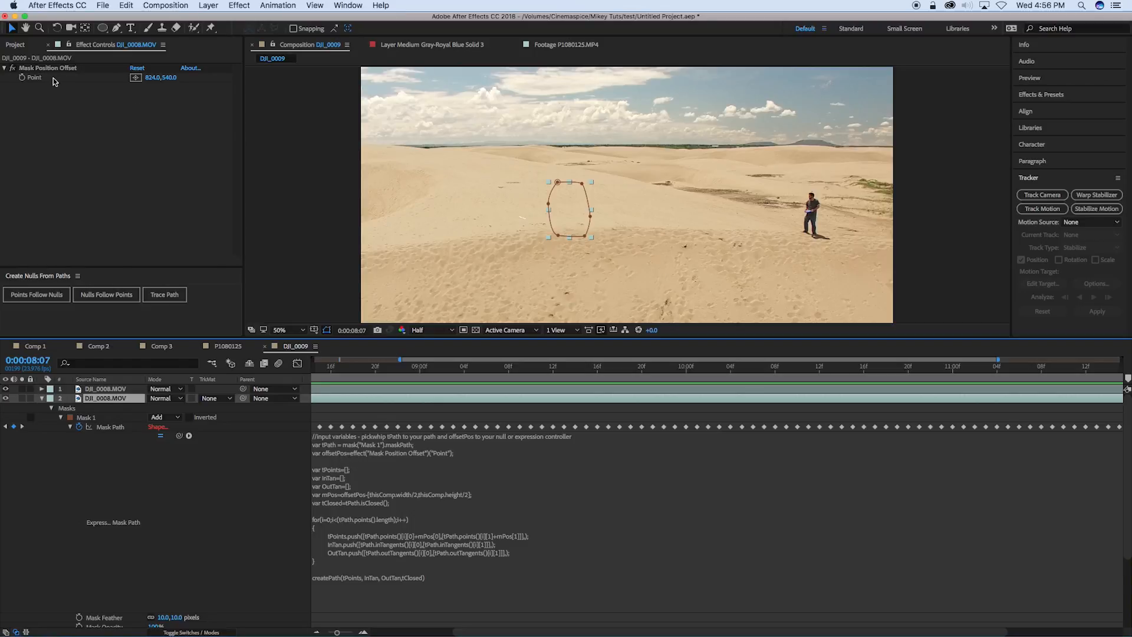
mouse_move(529, 263)
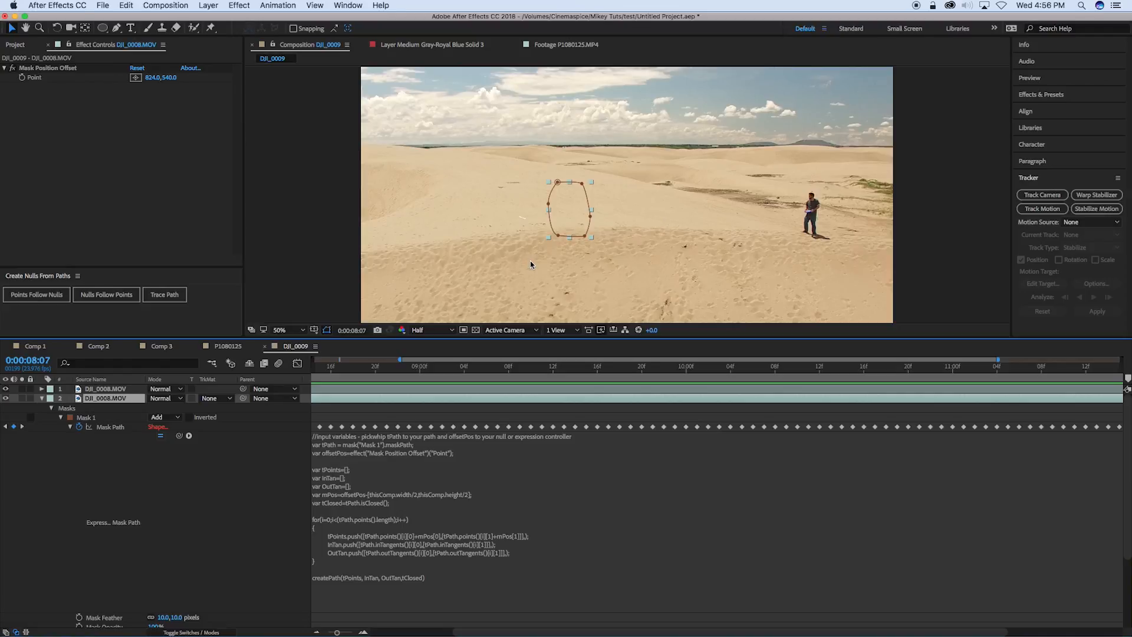
mouse_move(426, 292)
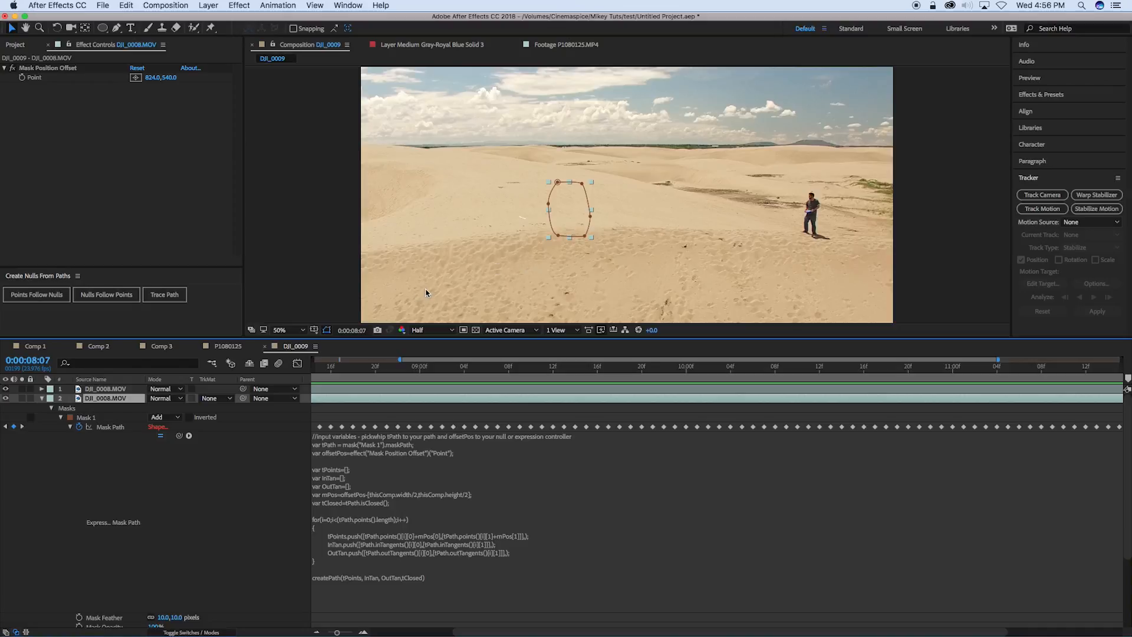